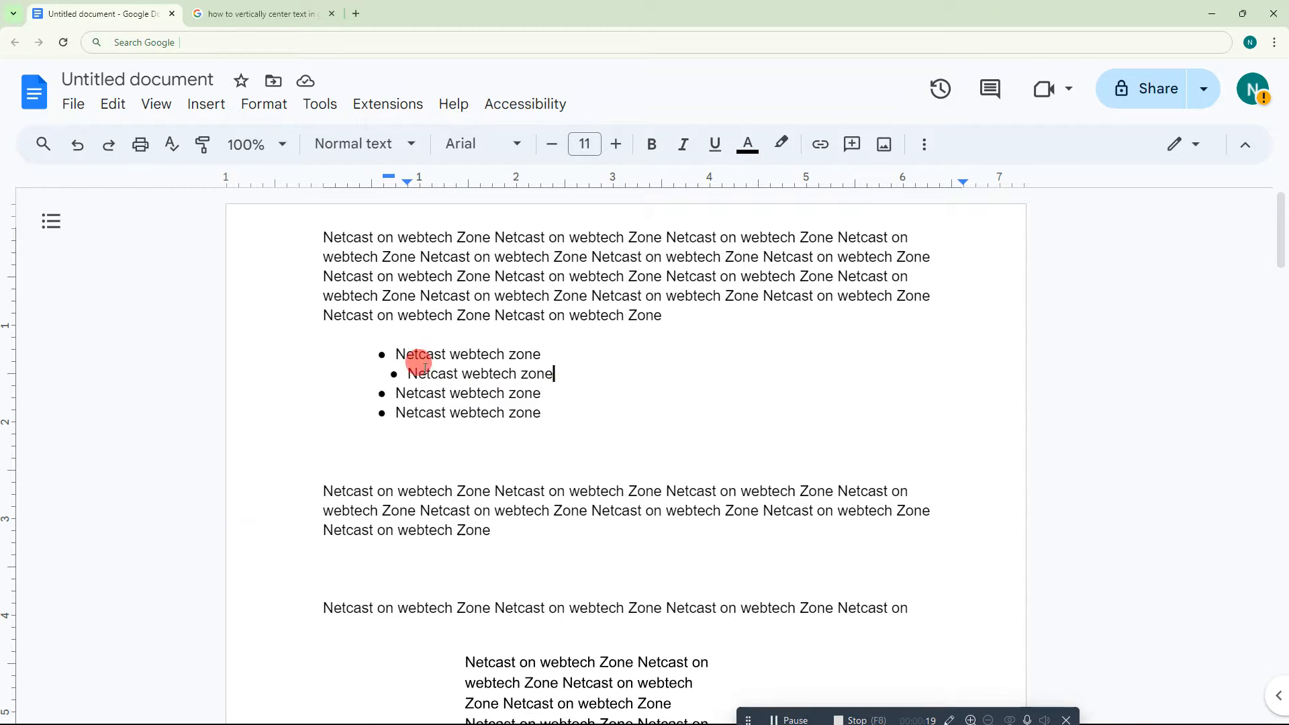
Show the ruler and drag the second item's left indent marker back in line with the others
left_click_drag(411, 374, 600, 429)
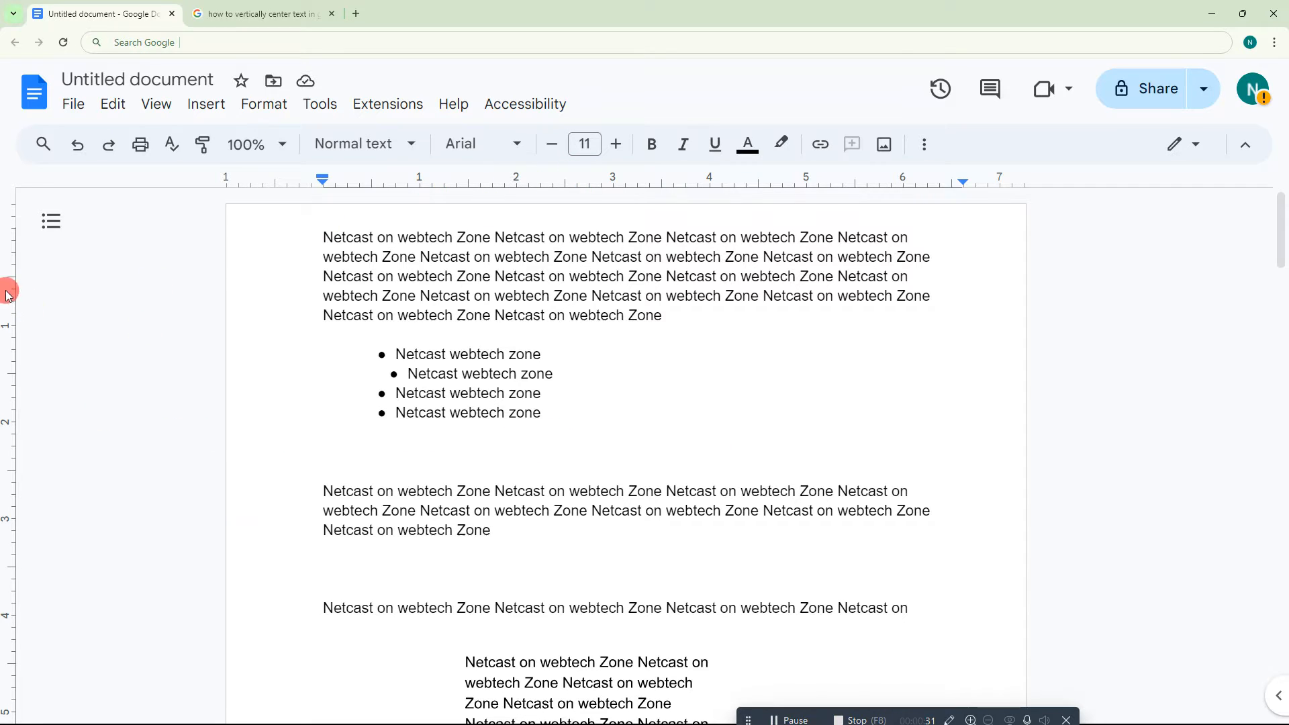
mouse_move(461, 182)
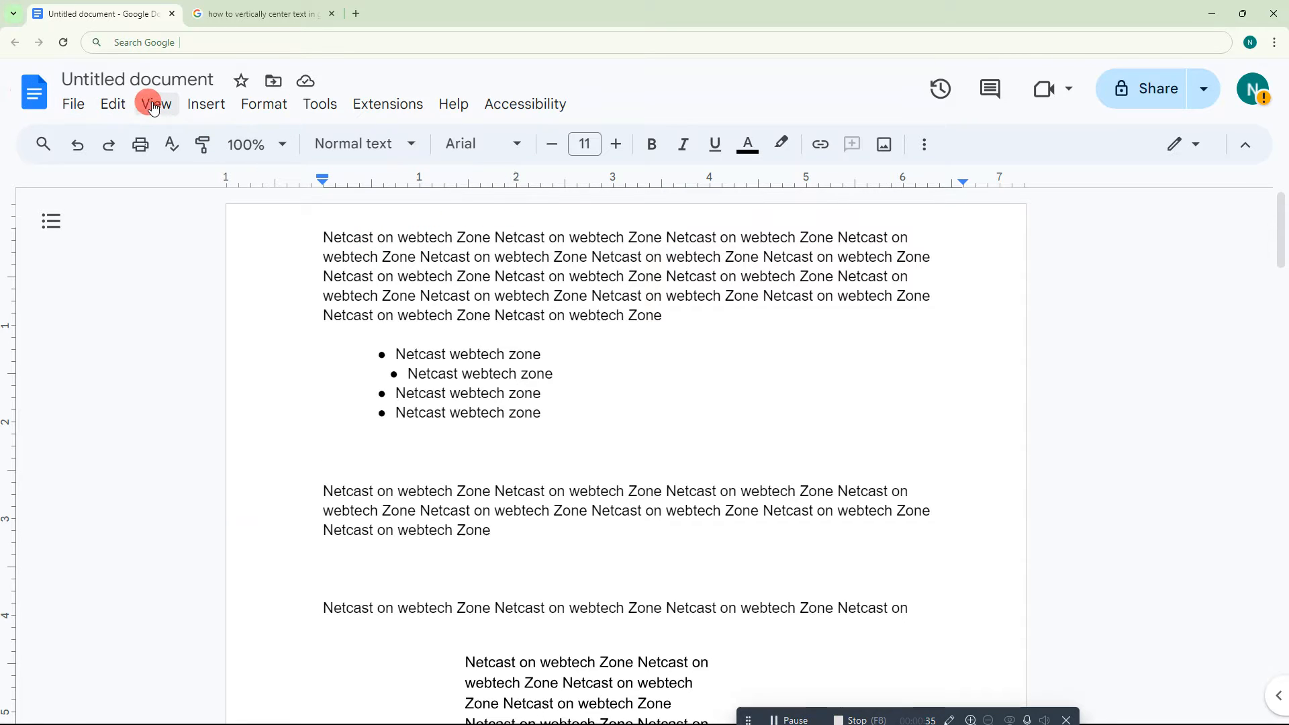
left_click(156, 104)
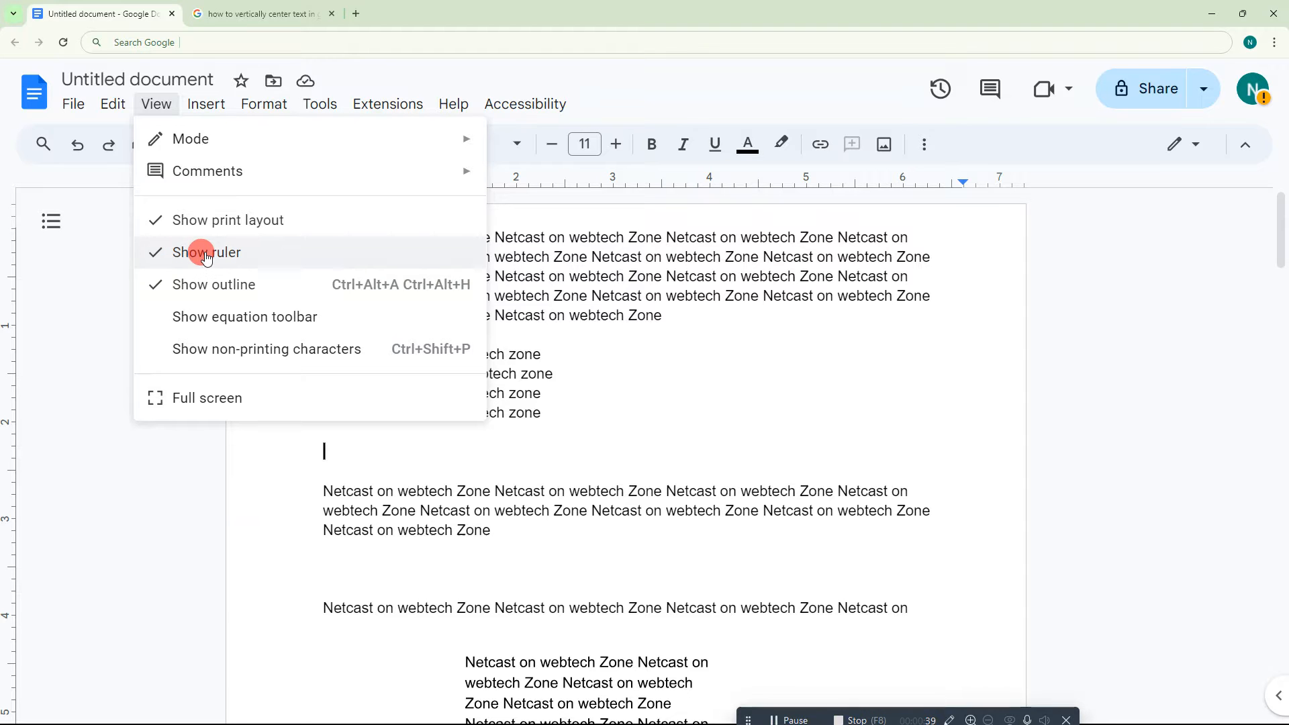
left_click(206, 105)
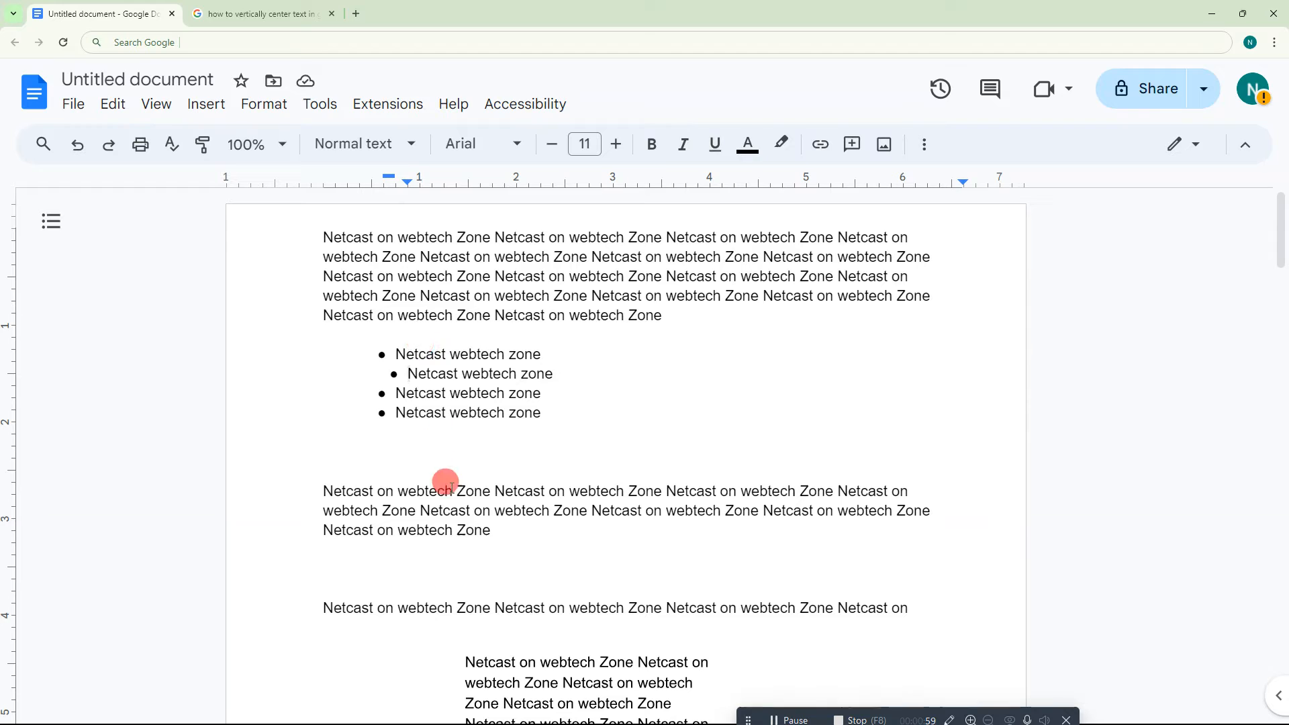
mouse_move(374, 368)
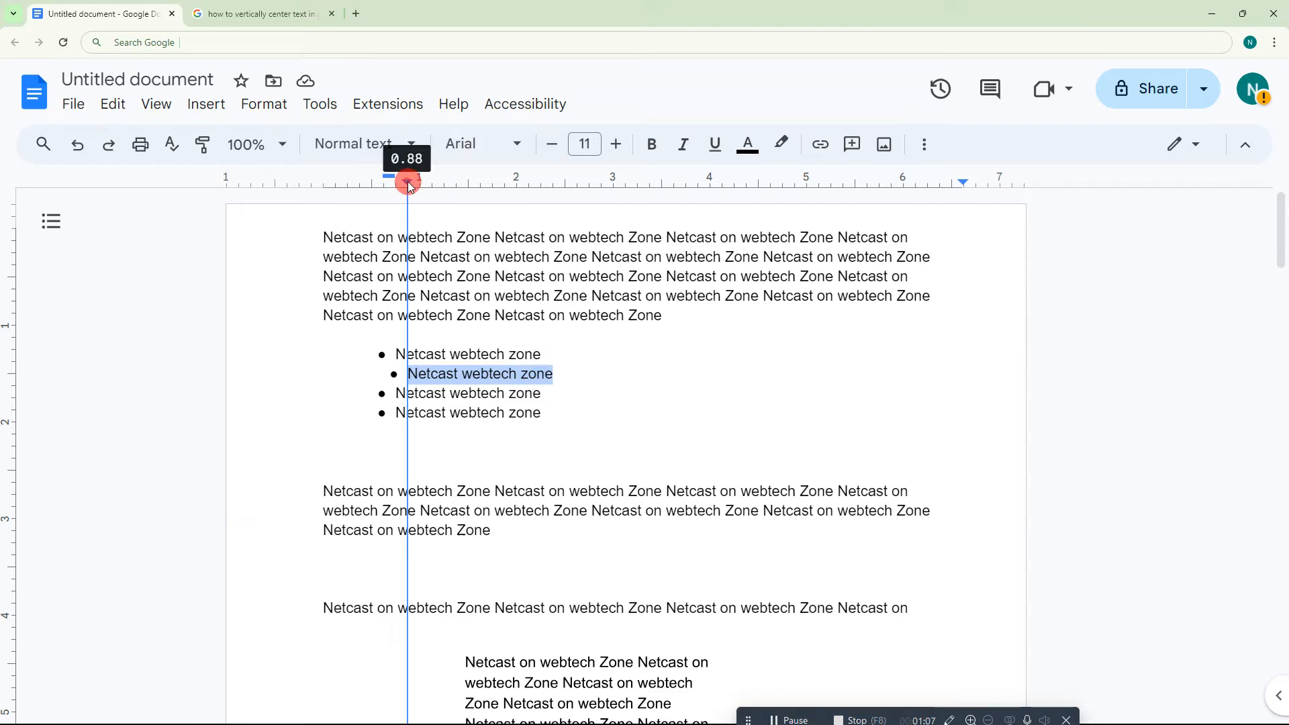
left_click_drag(407, 182, 376, 182)
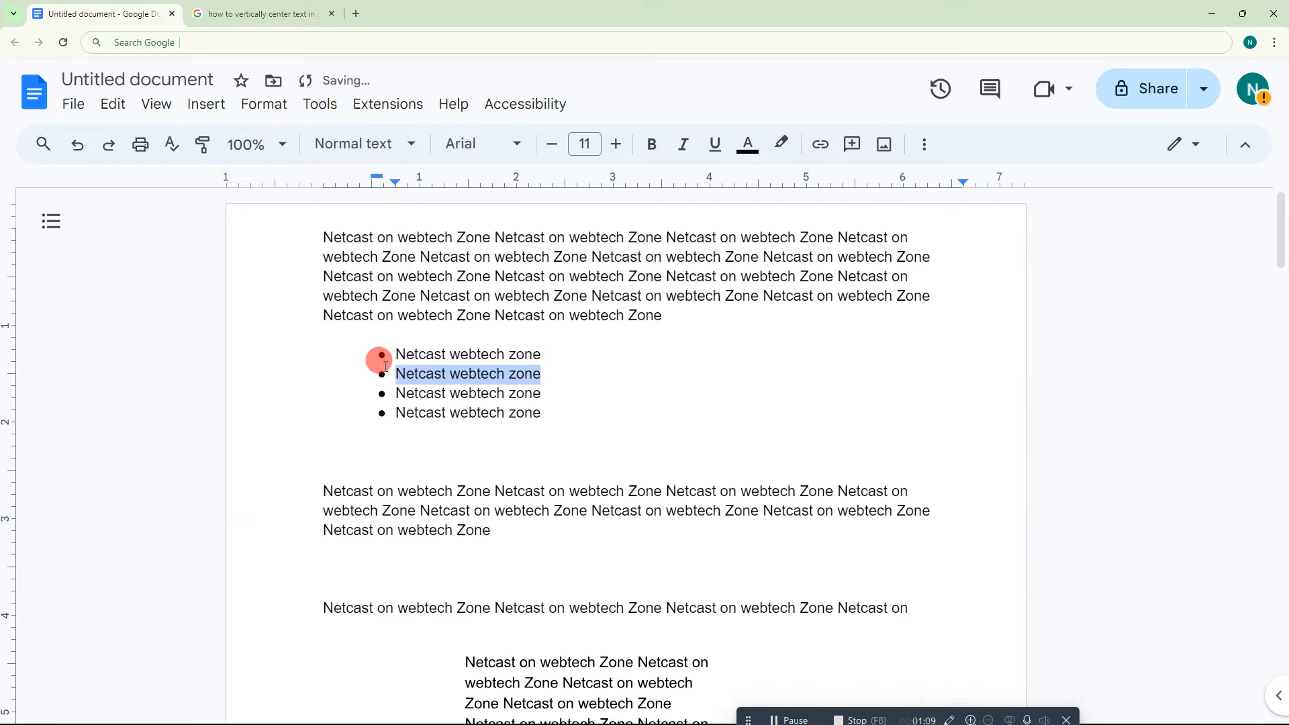
left_click_drag(375, 182, 395, 182)
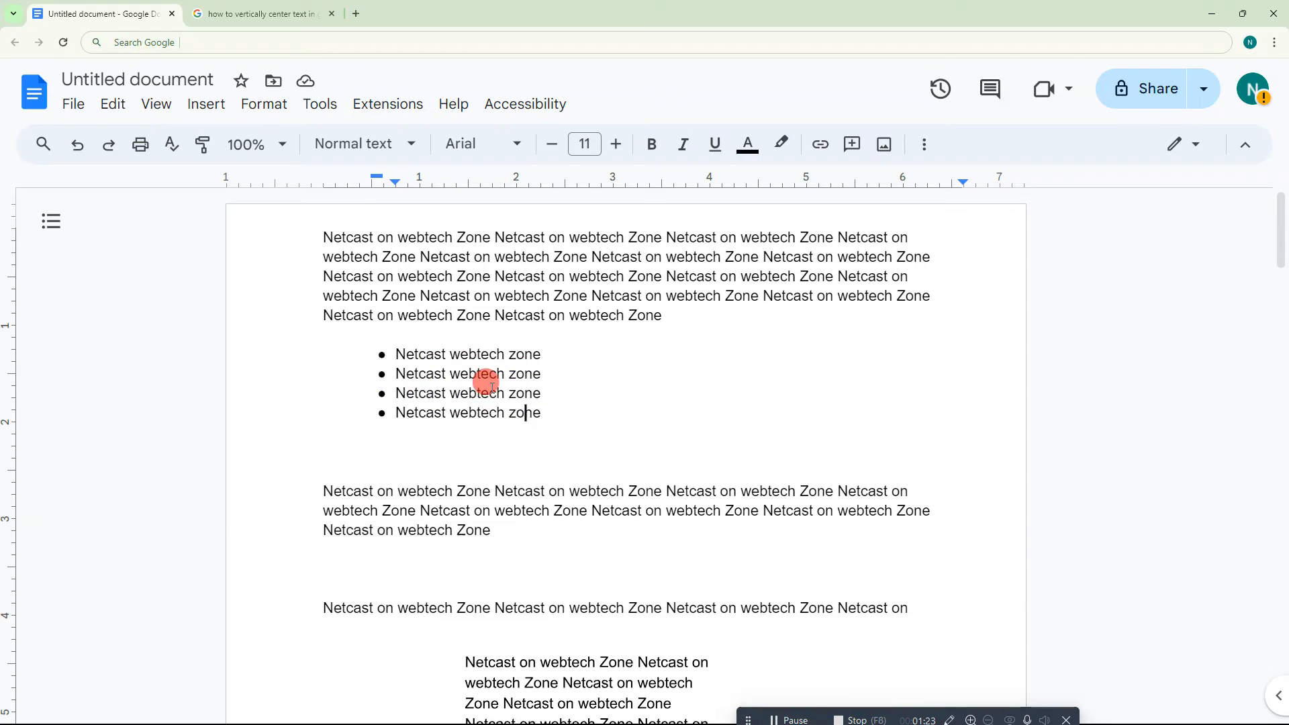
Select all four list items and drag their left indent marker to a small indent
left_click_drag(519, 414, 411, 354)
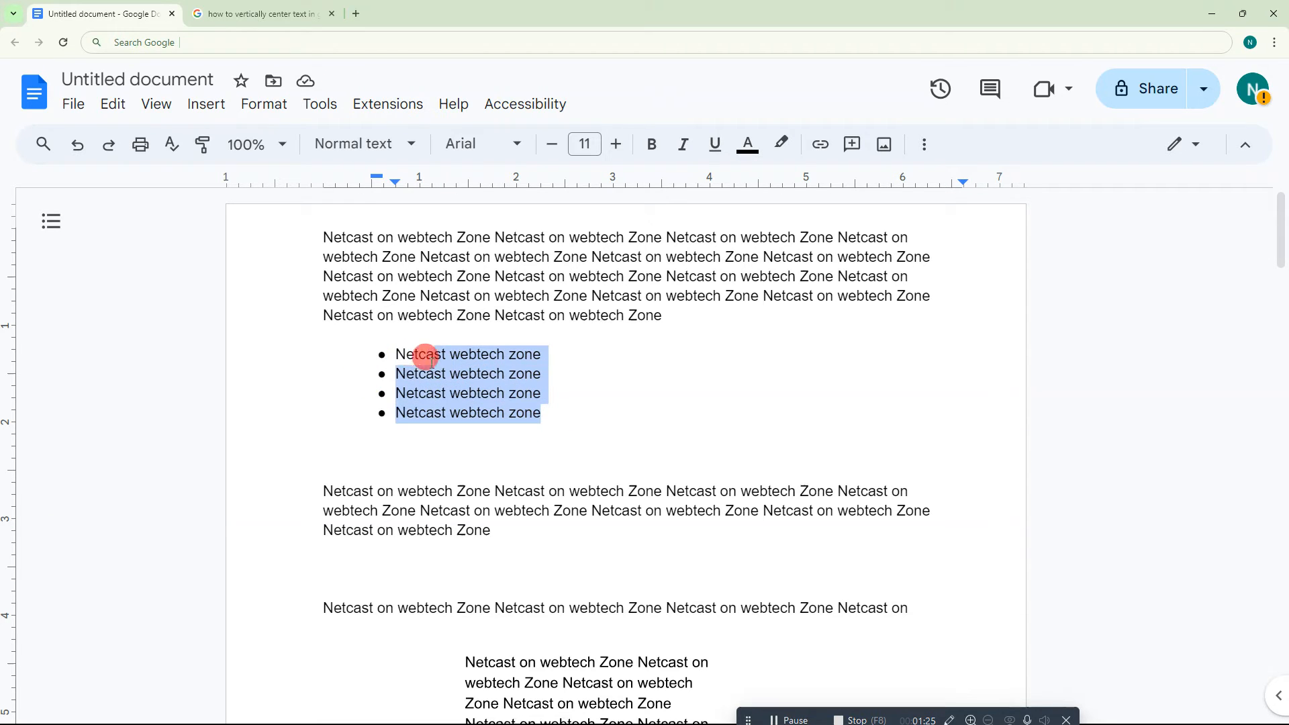
left_click_drag(376, 176, 382, 182)
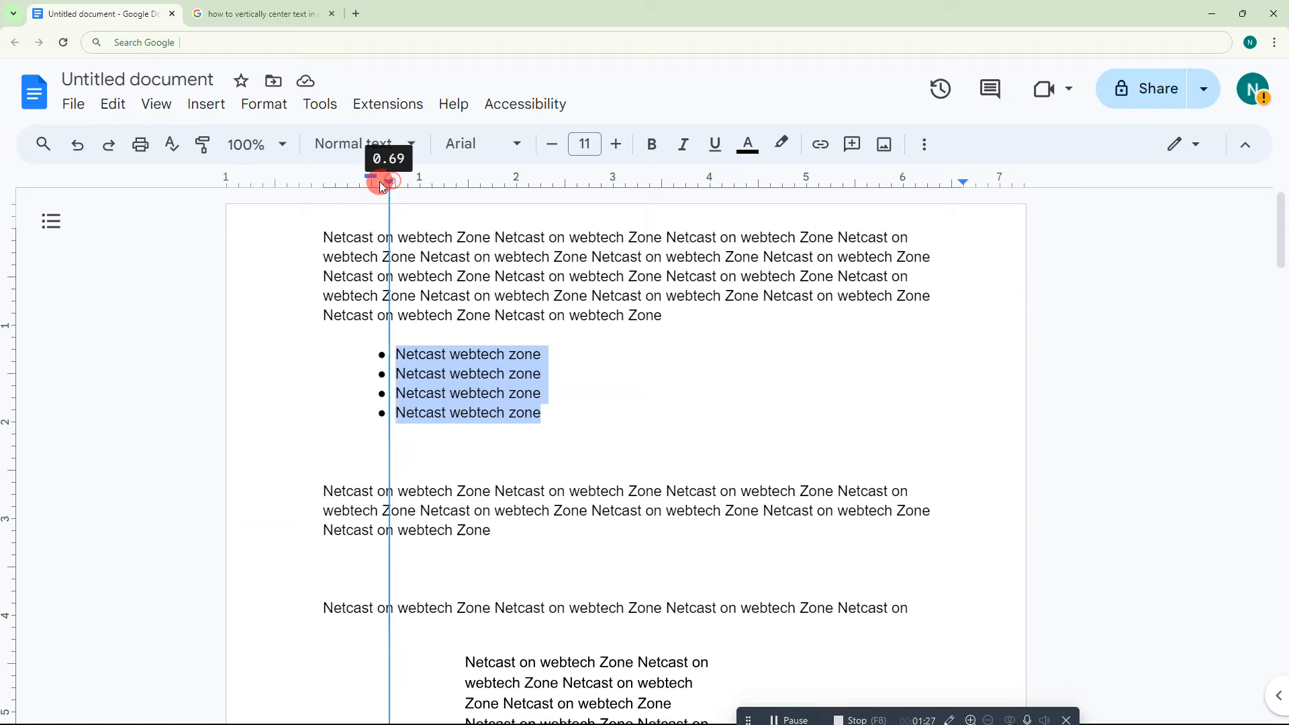
left_click_drag(387, 182, 345, 183)
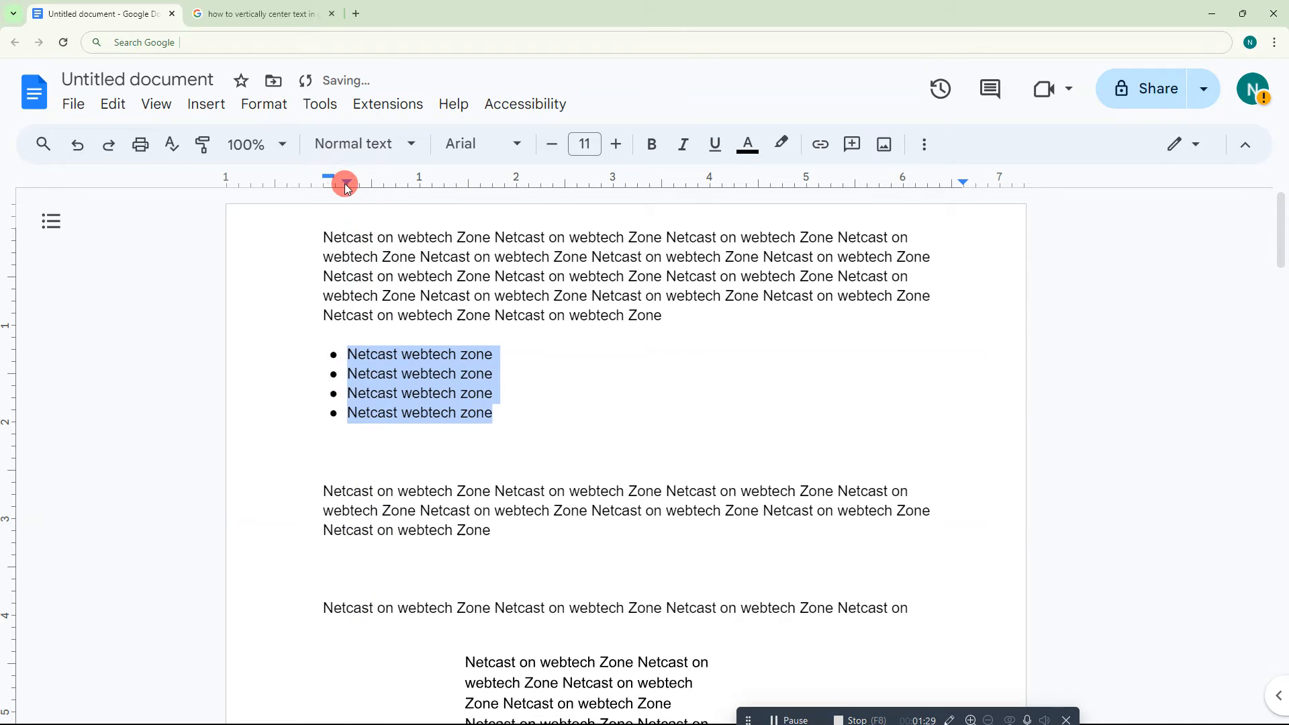
left_click_drag(344, 183, 421, 183)
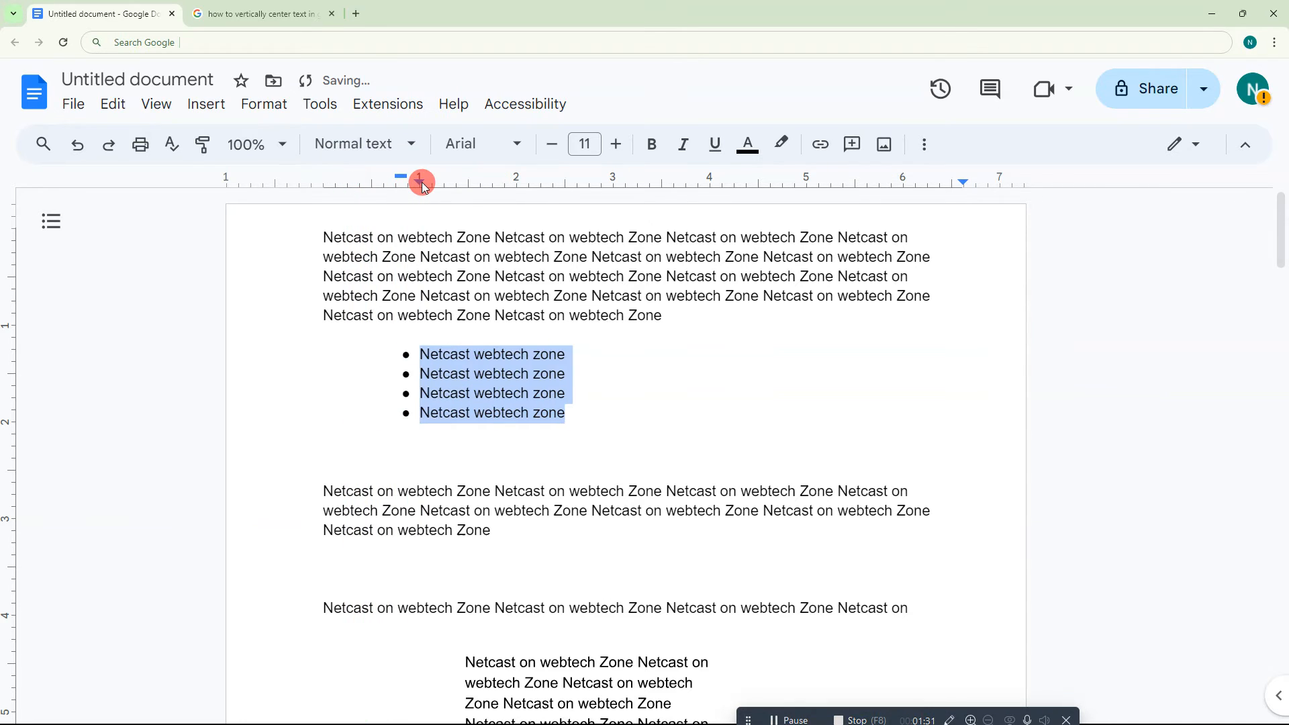
left_click_drag(421, 182, 533, 182)
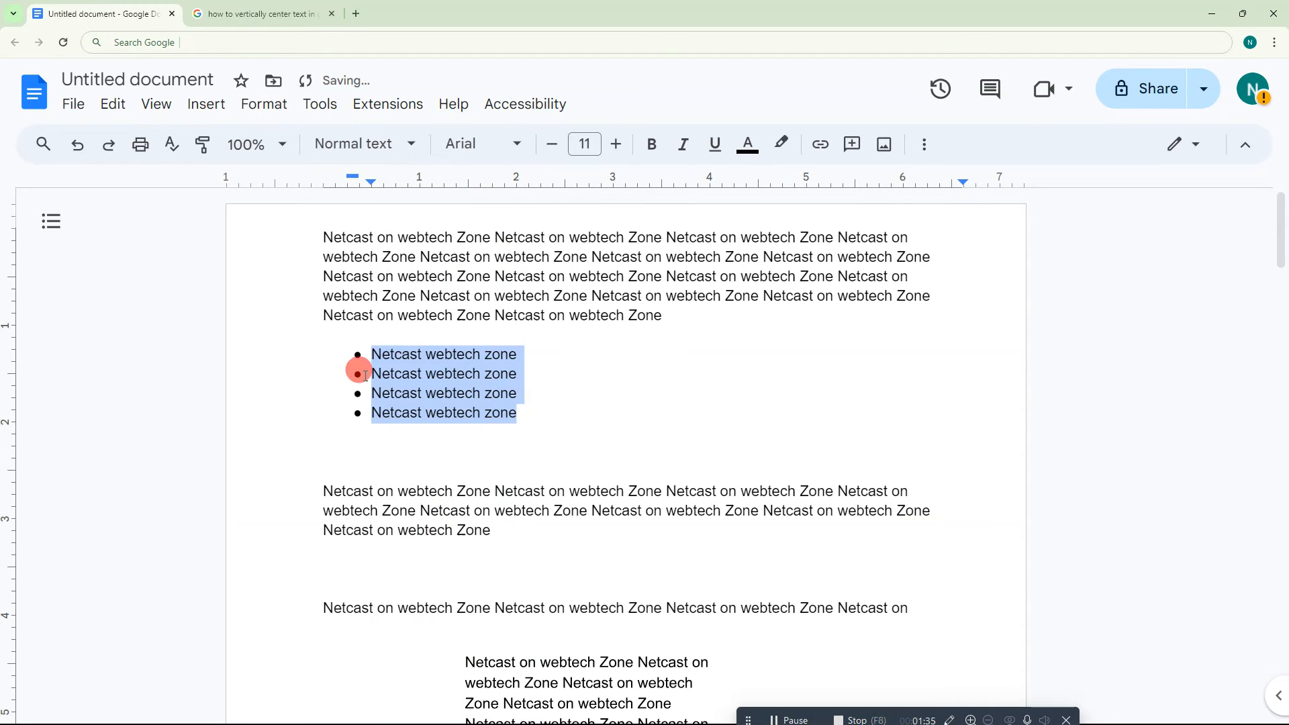
left_click(945, 143)
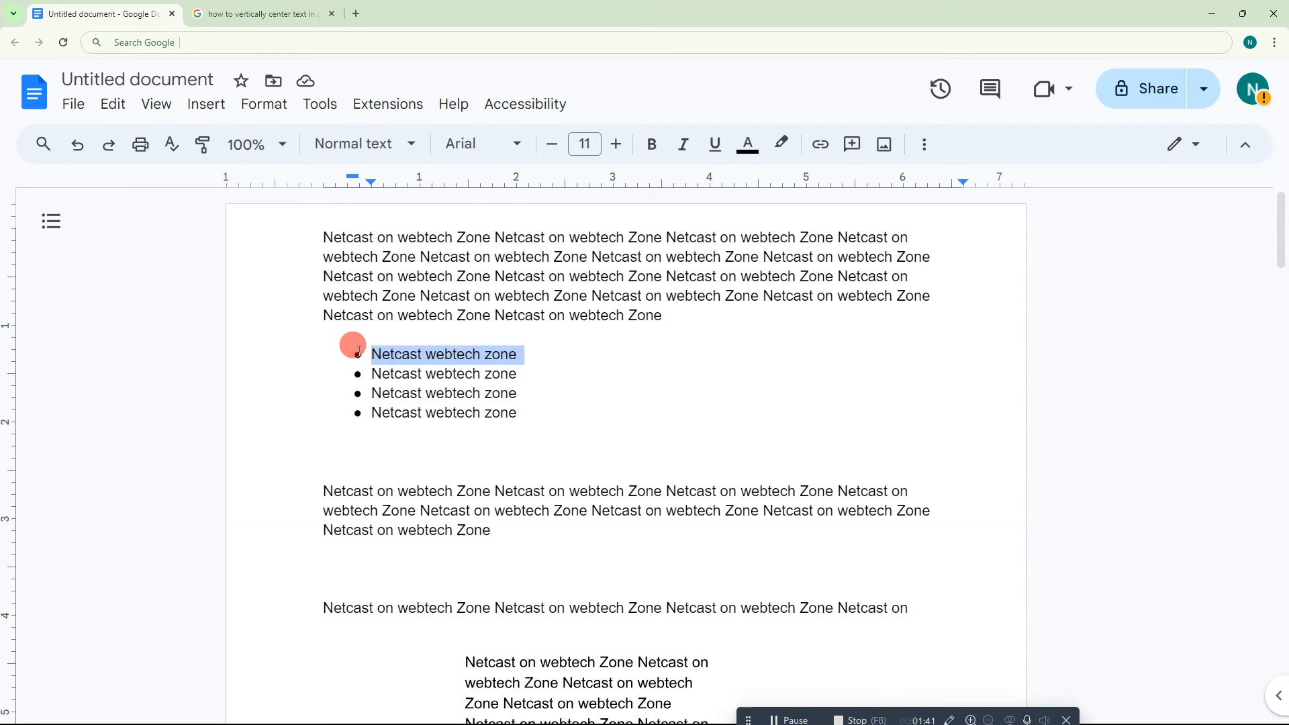
Place the cursor at the first item's start and select all four bullet symbols
left_click(439, 354)
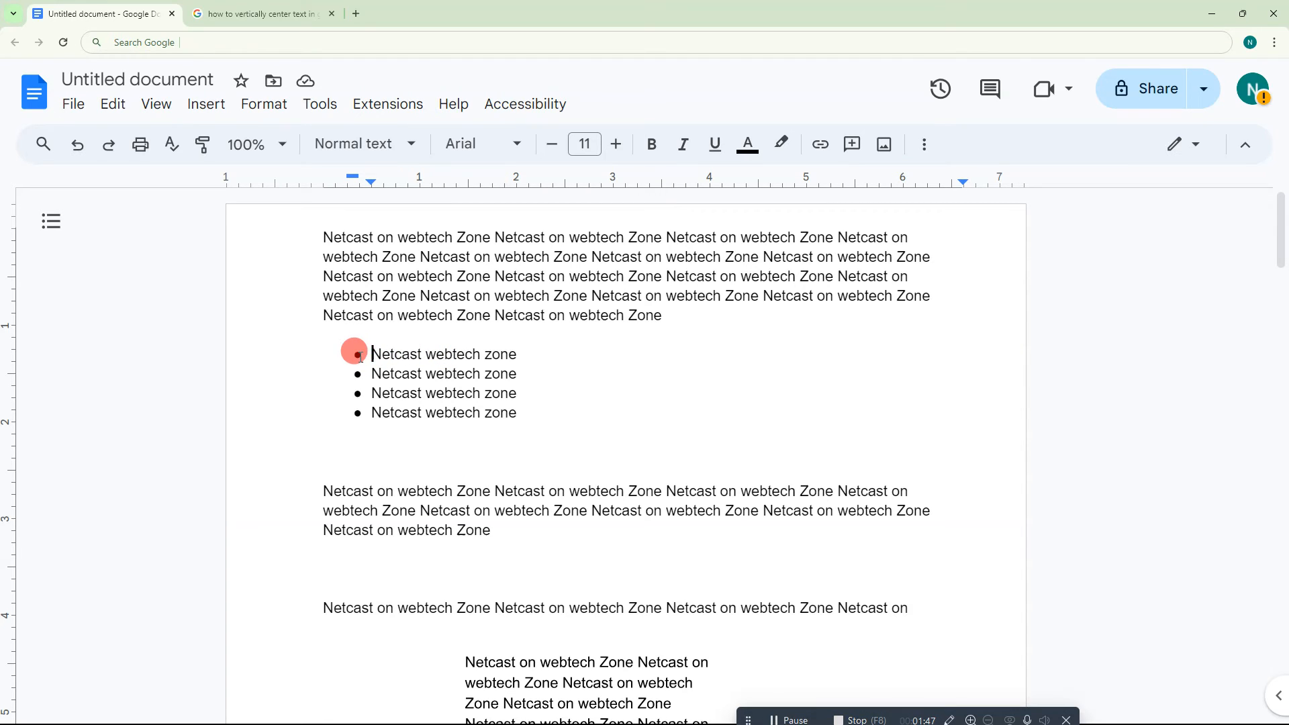
left_click(357, 354)
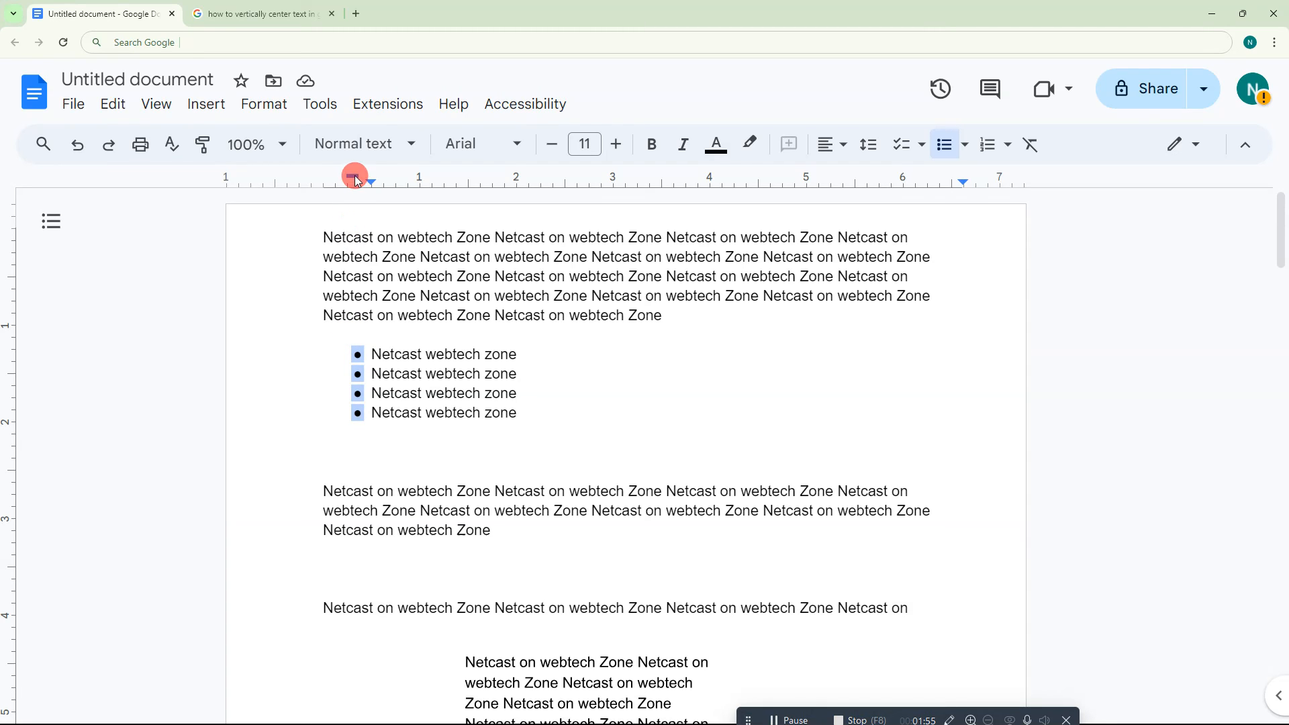
mouse_move(354, 176)
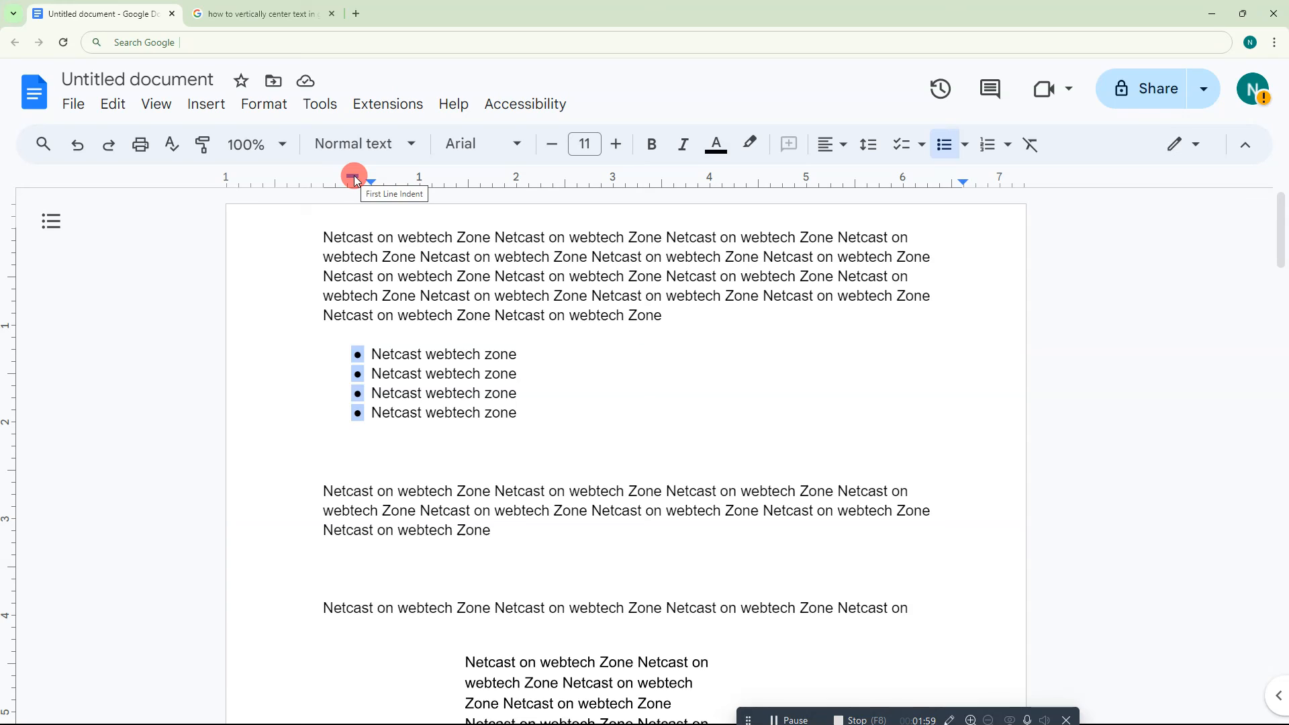
Move the bullets out to the left margin, then set them at a 0.25 indent
left_click_drag(354, 180, 315, 179)
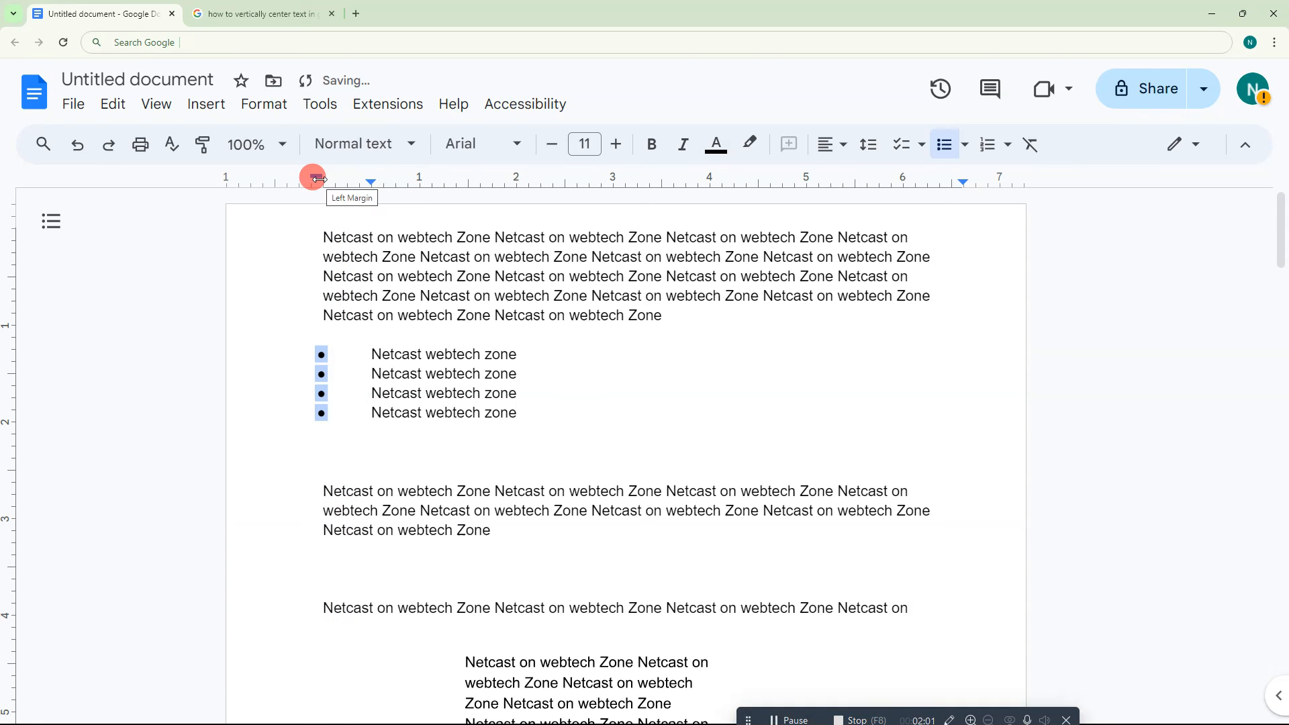
left_click_drag(315, 179, 348, 179)
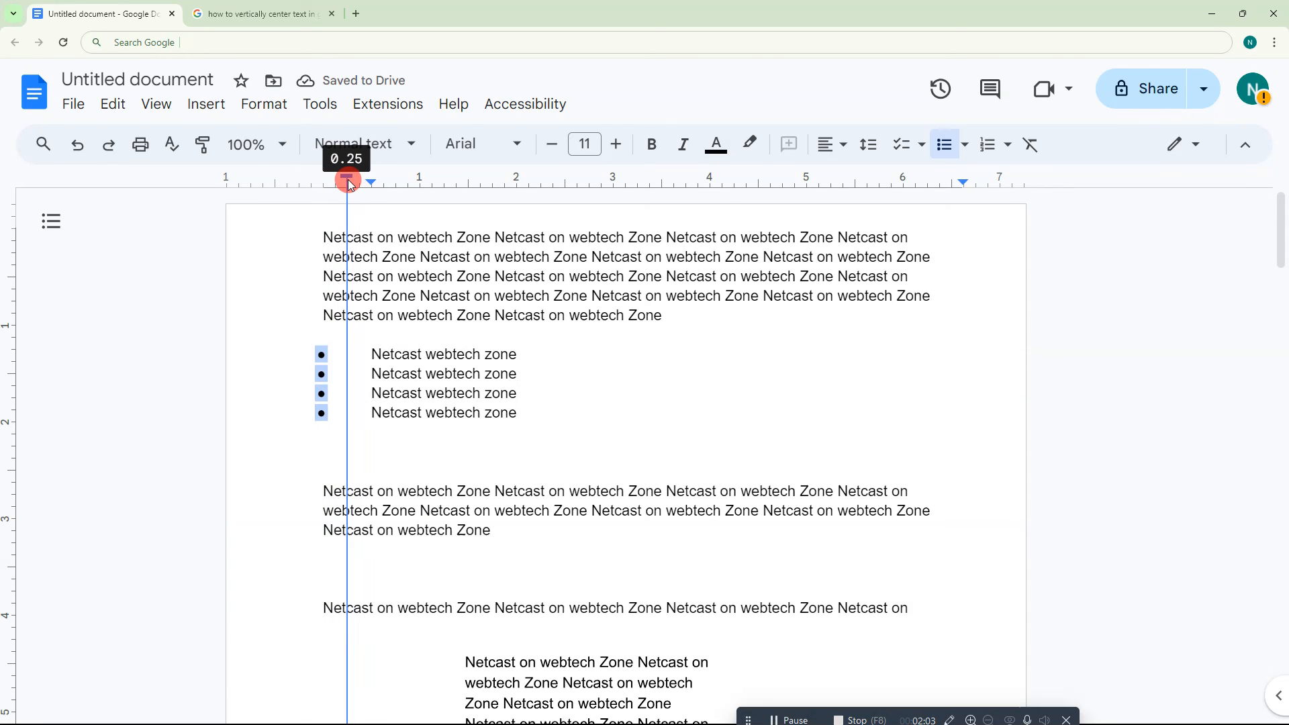